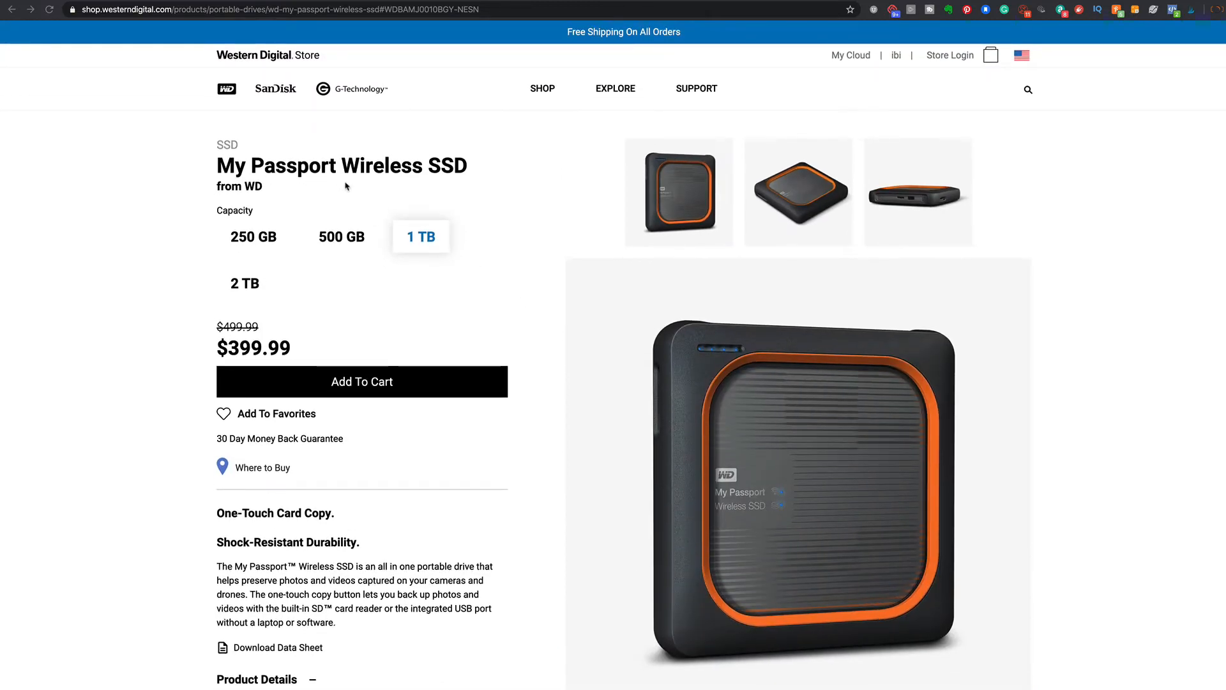
{"action": "mouse_move", "coordinate": [385, 184]}
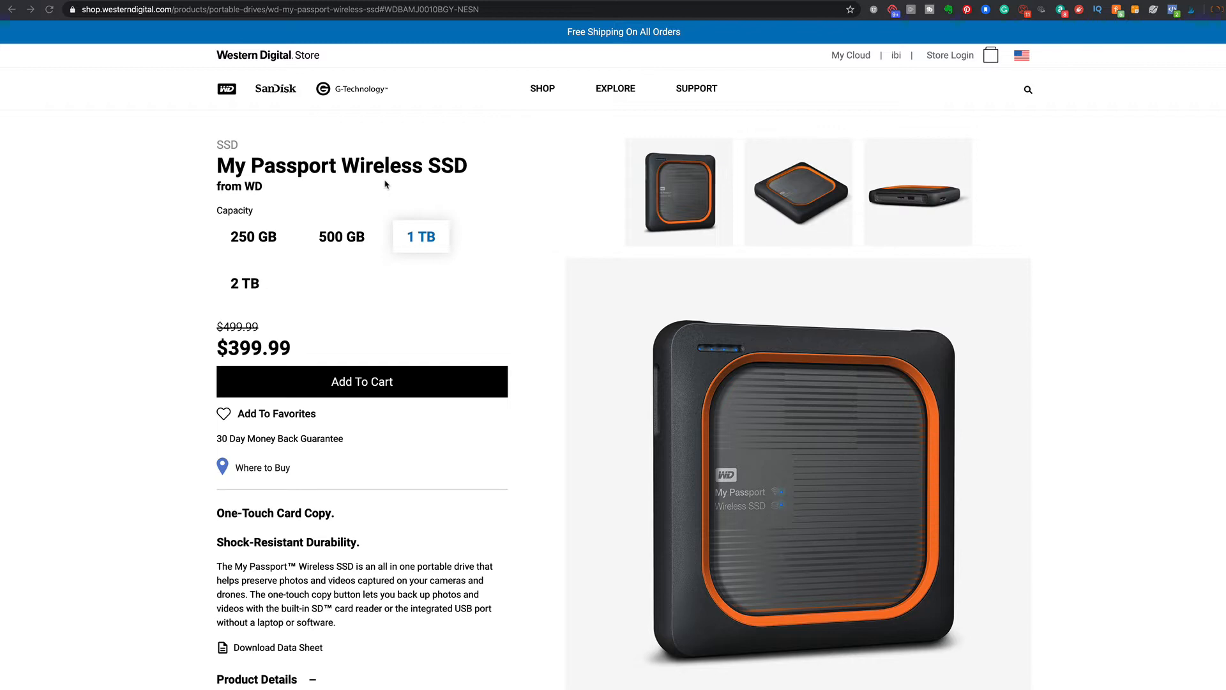
{"action": "mouse_move", "coordinate": [353, 193]}
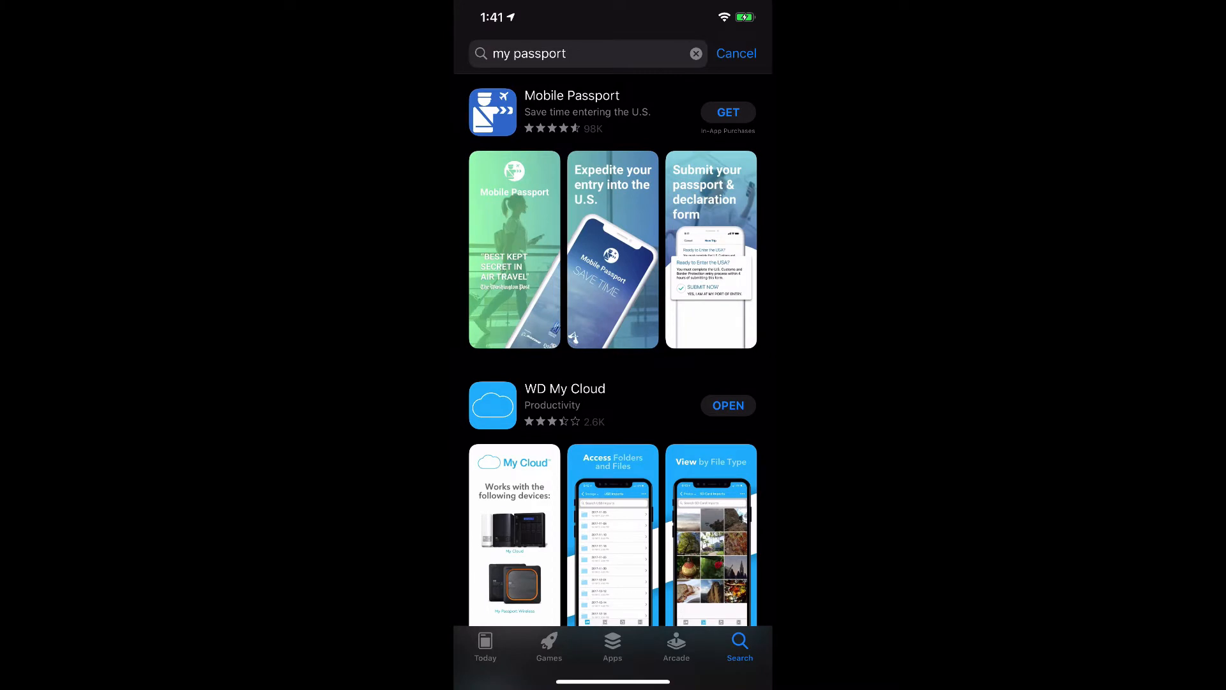
Step: Launch the installed WD My Cloud app from its App Store page
{"action": "left_click", "coordinate": [565, 388]}
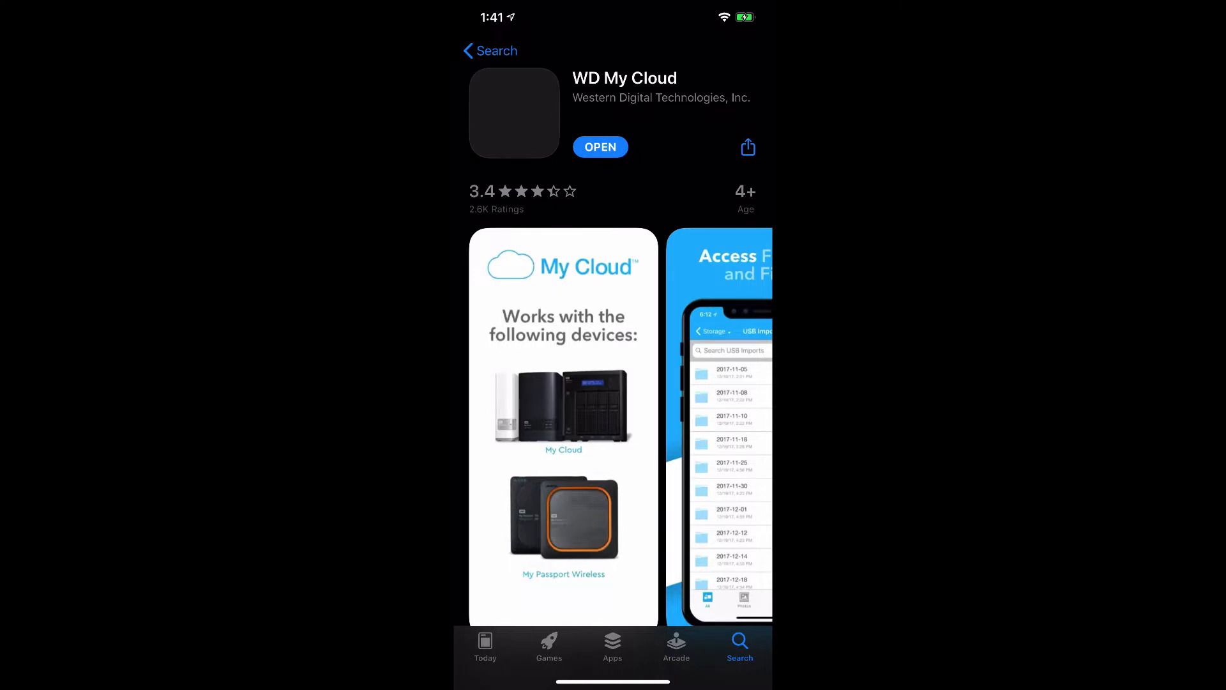
{"action": "left_click", "coordinate": [600, 145]}
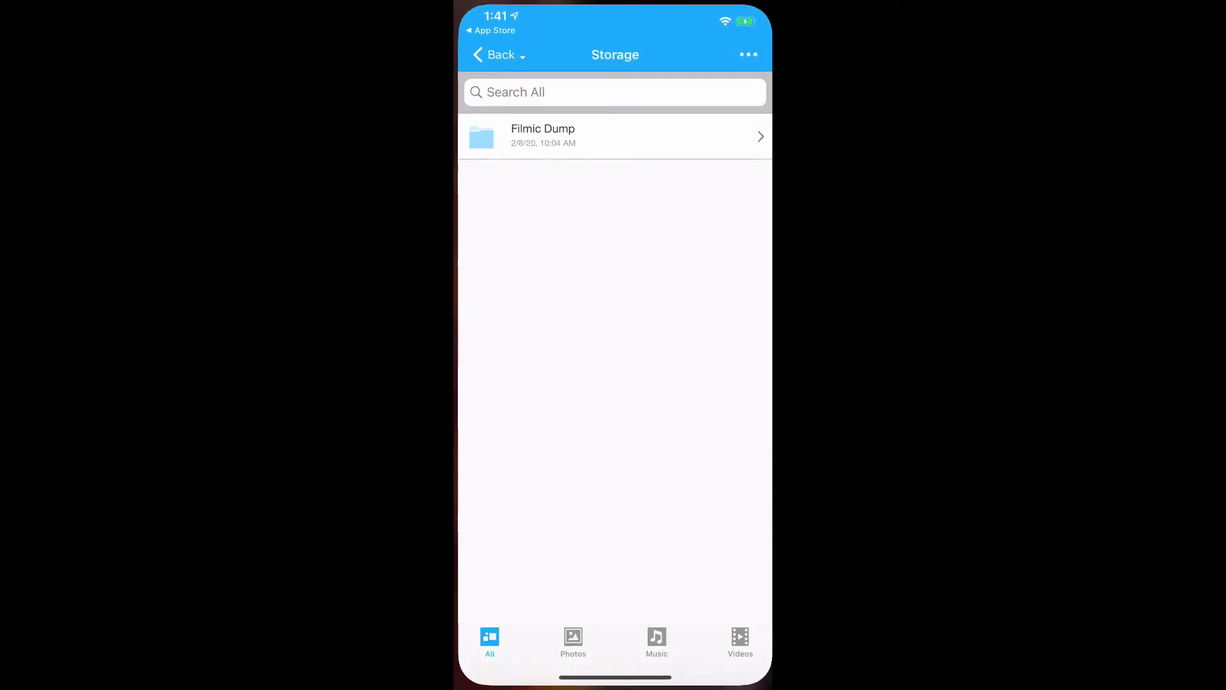
Step: Leave WD My Cloud and return to the iPhone home screen
{"action": "left_click", "coordinate": [501, 55]}
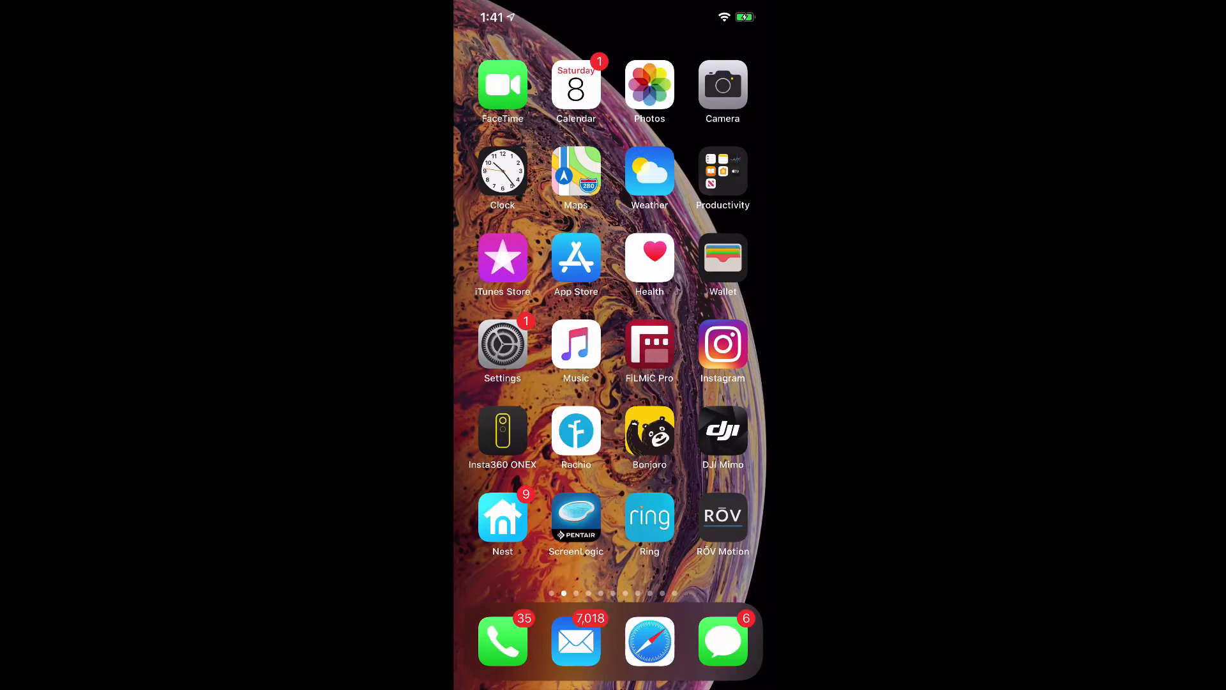
Step: Verify in Settings that Wi-Fi is joined to My Passport (2.4 GHz), then return home
{"action": "left_click", "coordinate": [503, 344]}
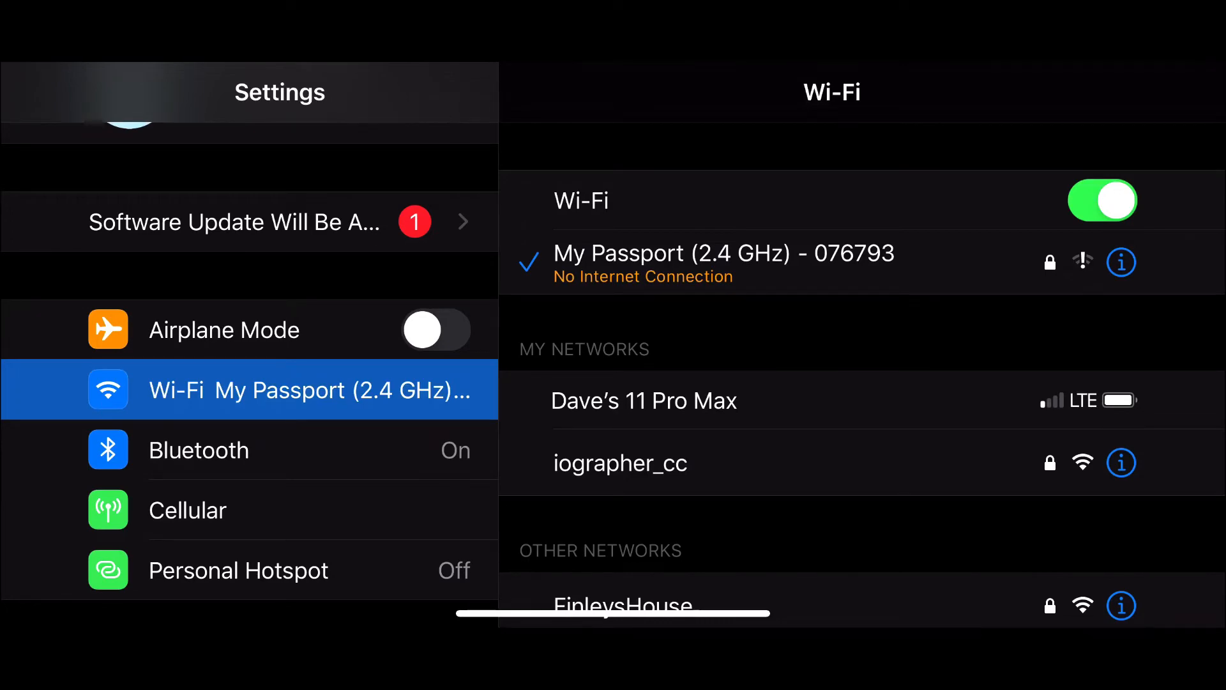
{"action": "key", "text": "home"}
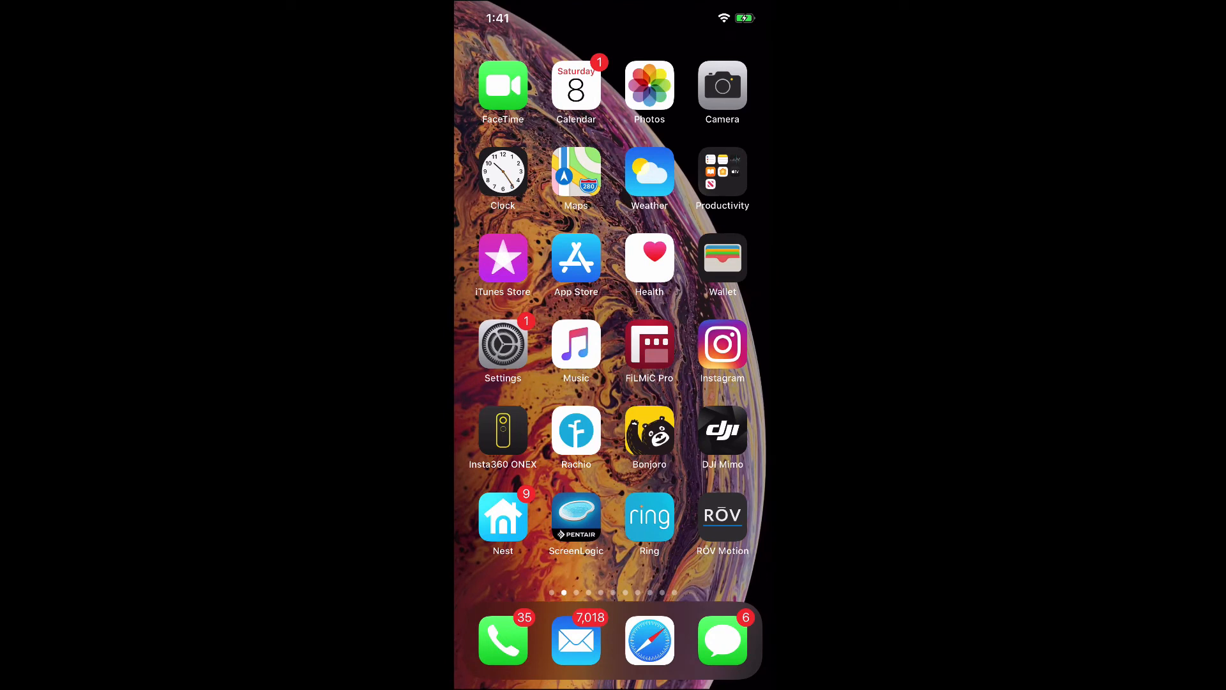
Step: Reopen My Cloud via Spotlight and choose the ATNPassport drive from the device menu
{"action": "type", "text": "c"}
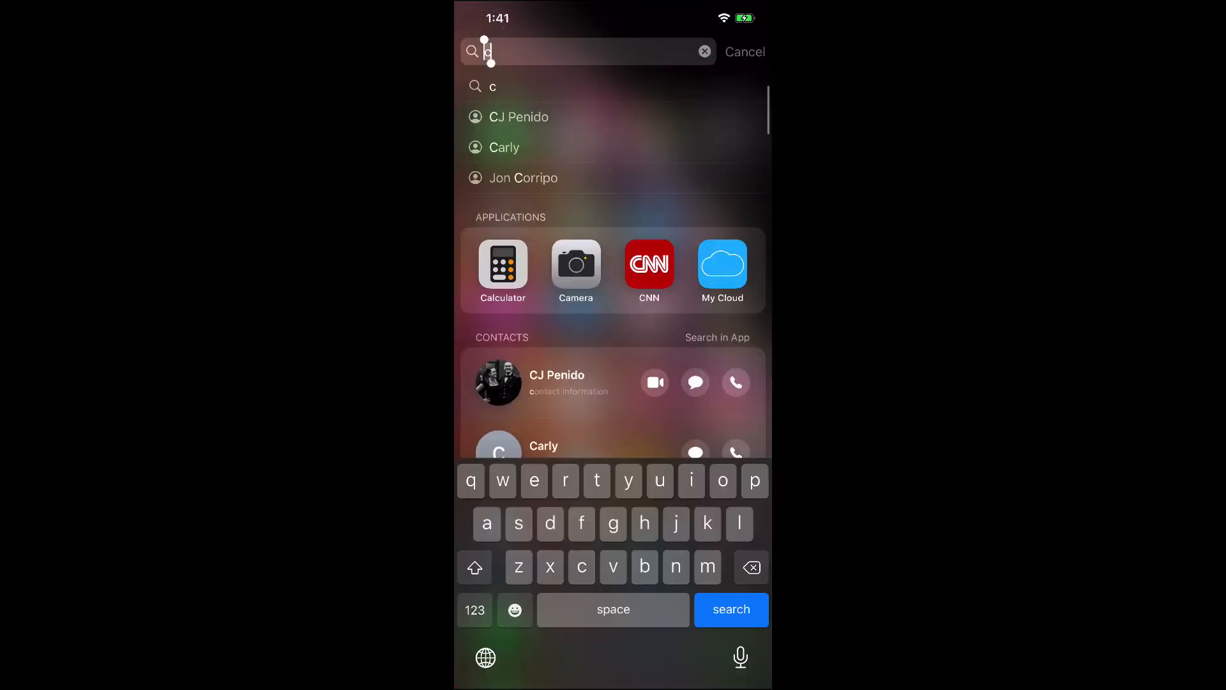
{"action": "left_click", "coordinate": [721, 266]}
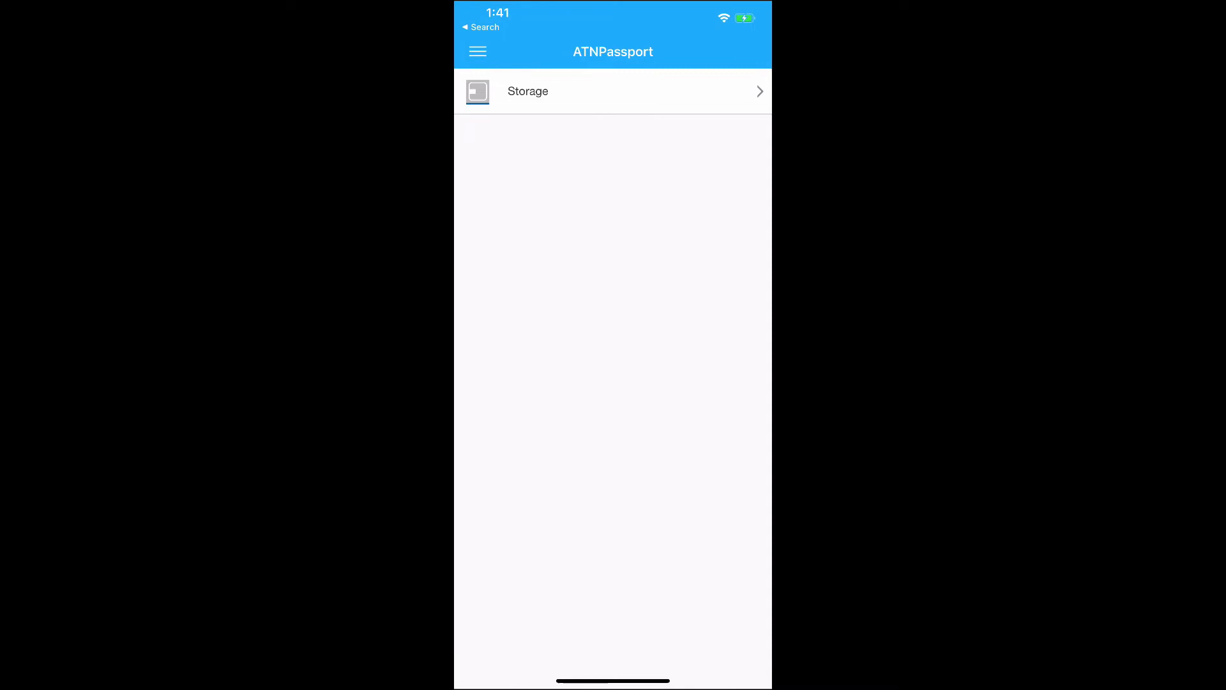
{"action": "left_click", "coordinate": [478, 51]}
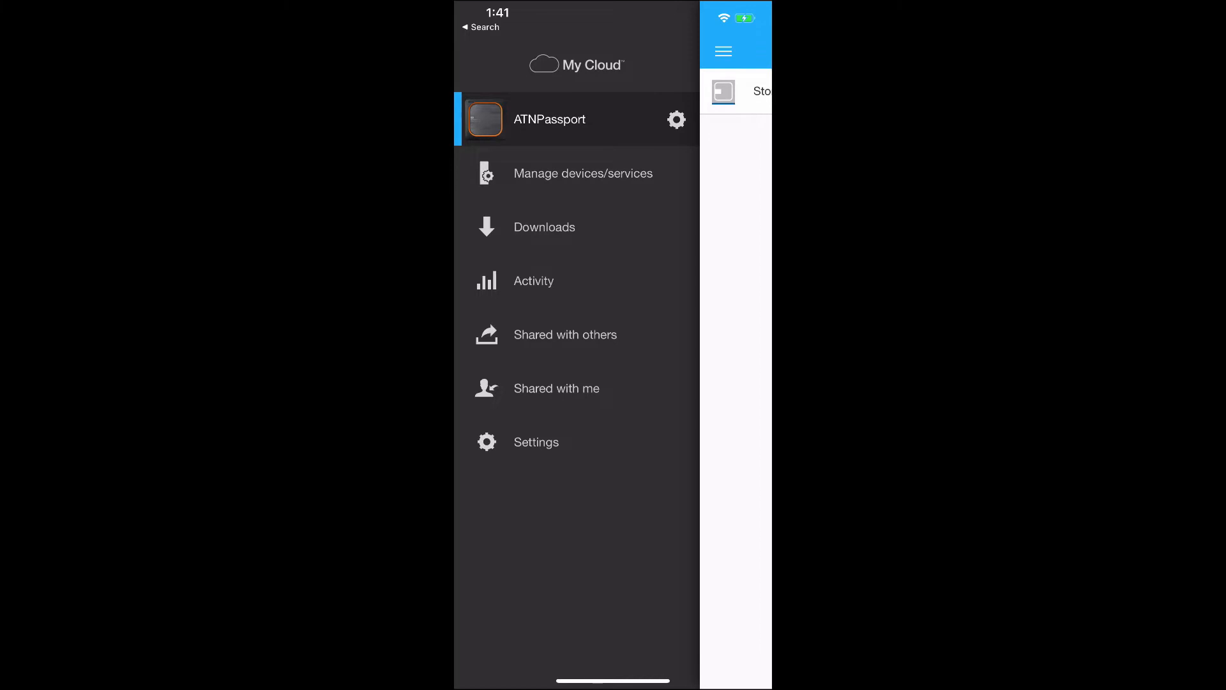
{"action": "left_click", "coordinate": [550, 119]}
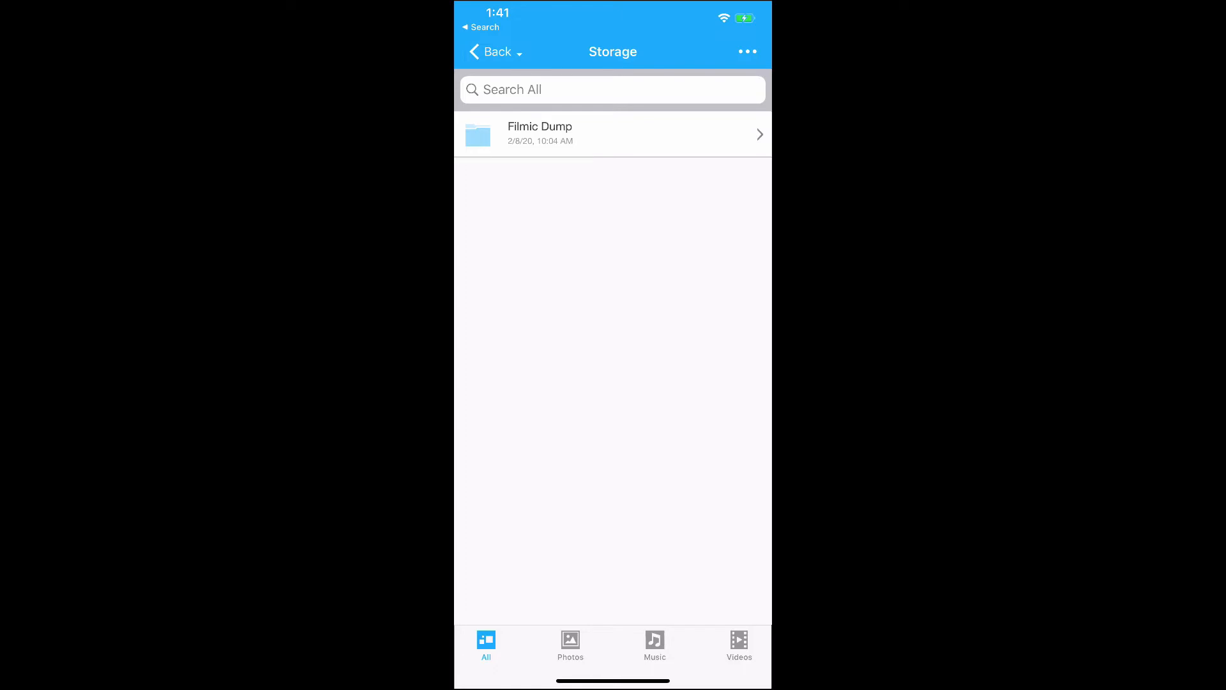
Step: Create a new folder inside the Storage directory
{"action": "left_click", "coordinate": [748, 51]}
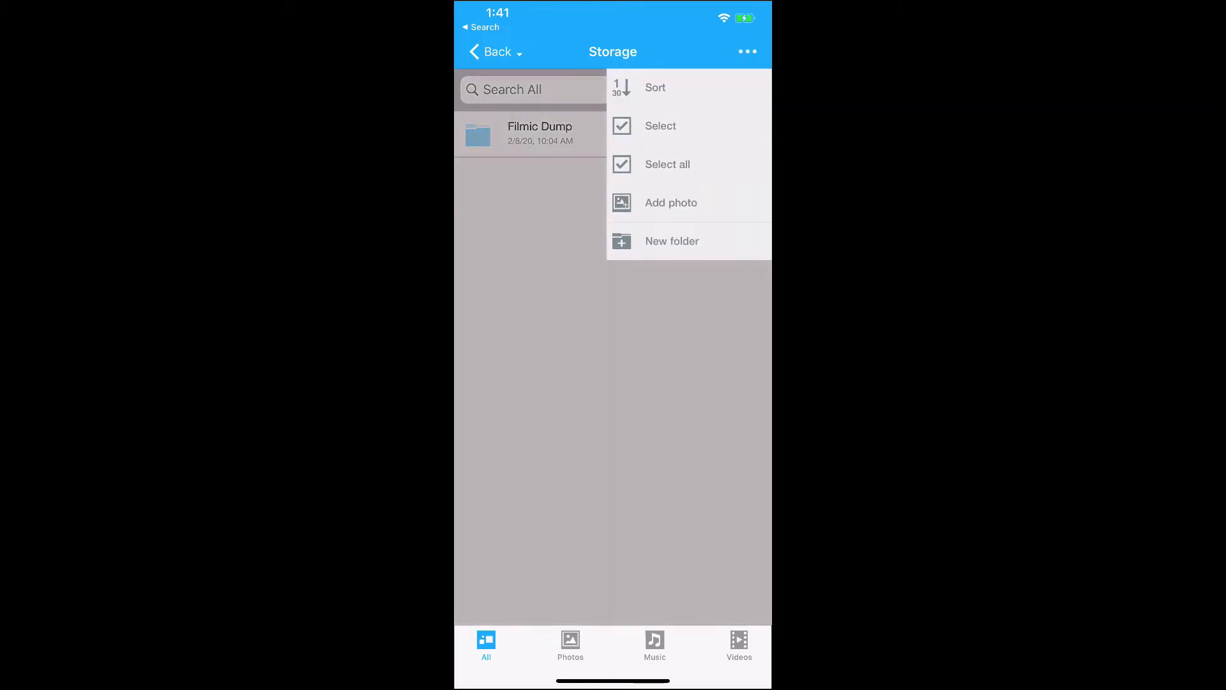
{"action": "left_click", "coordinate": [672, 241]}
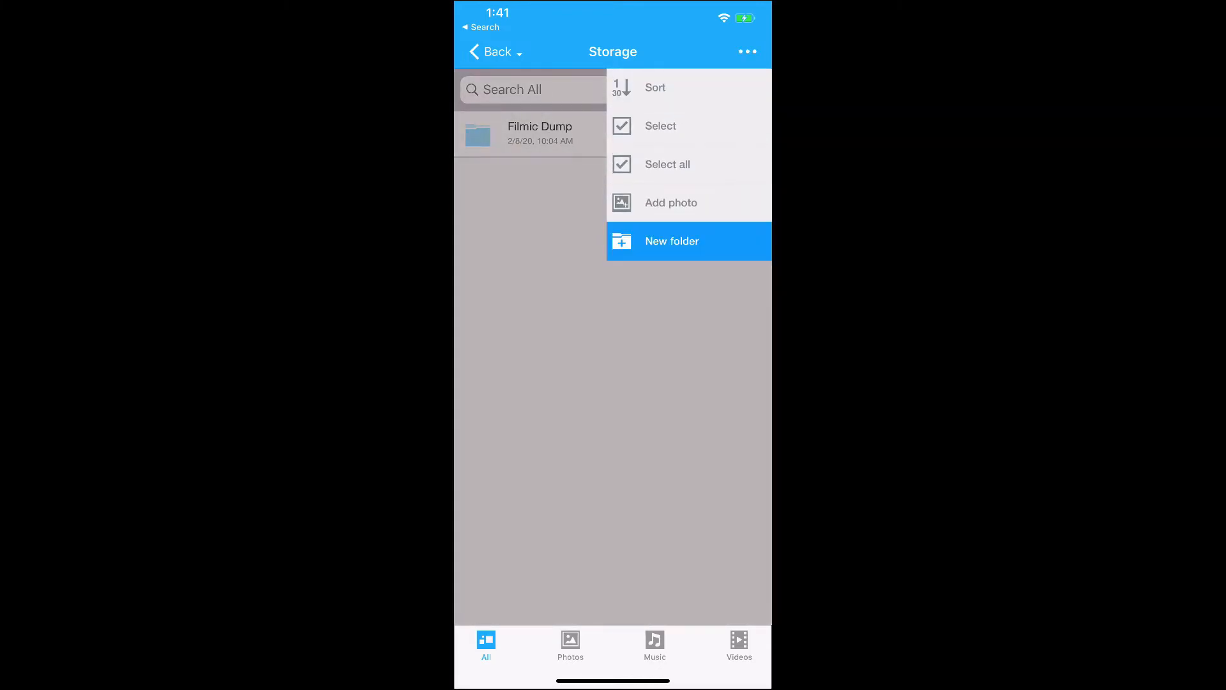
{"action": "left_click", "coordinate": [670, 241]}
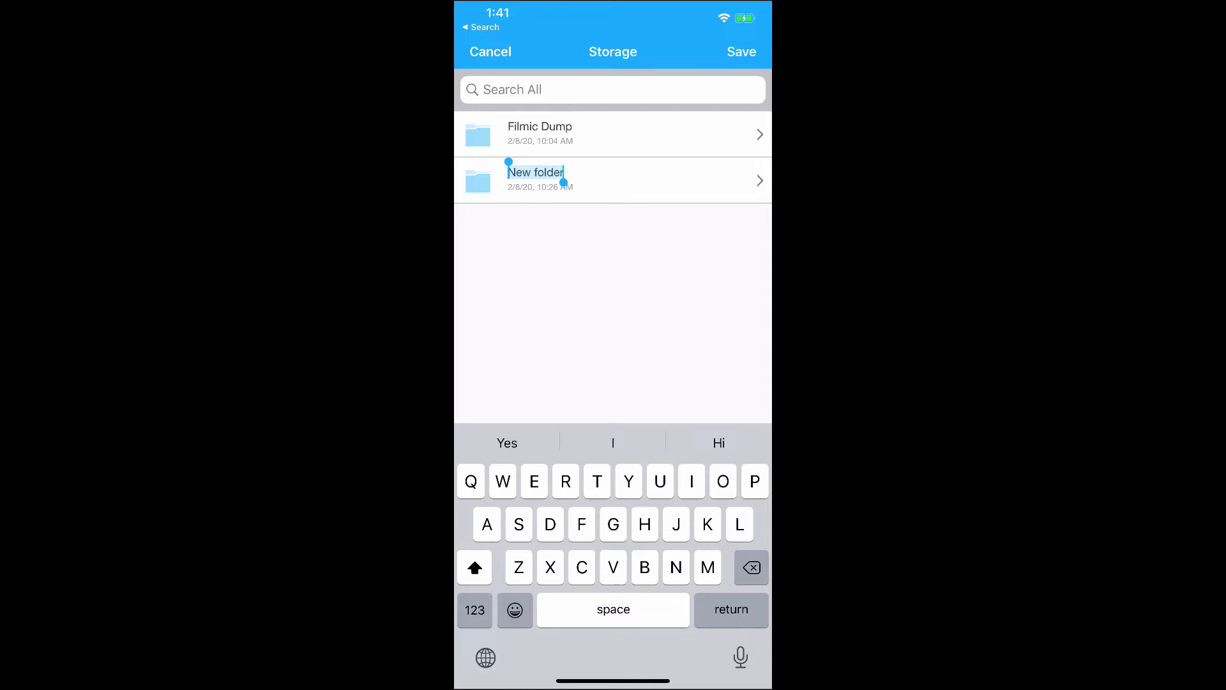
Step: Delete the new folder again and open Filmic Dump with its existing .mov clip
{"action": "left_click", "coordinate": [739, 51]}
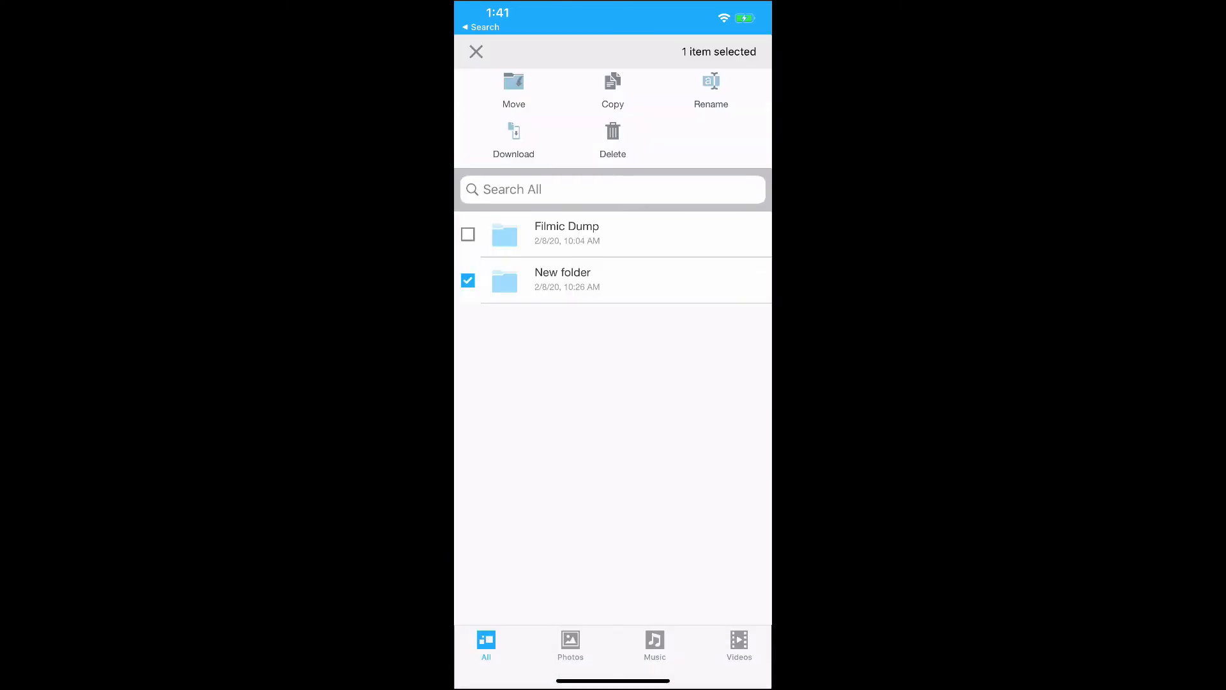
{"action": "left_click", "coordinate": [613, 141]}
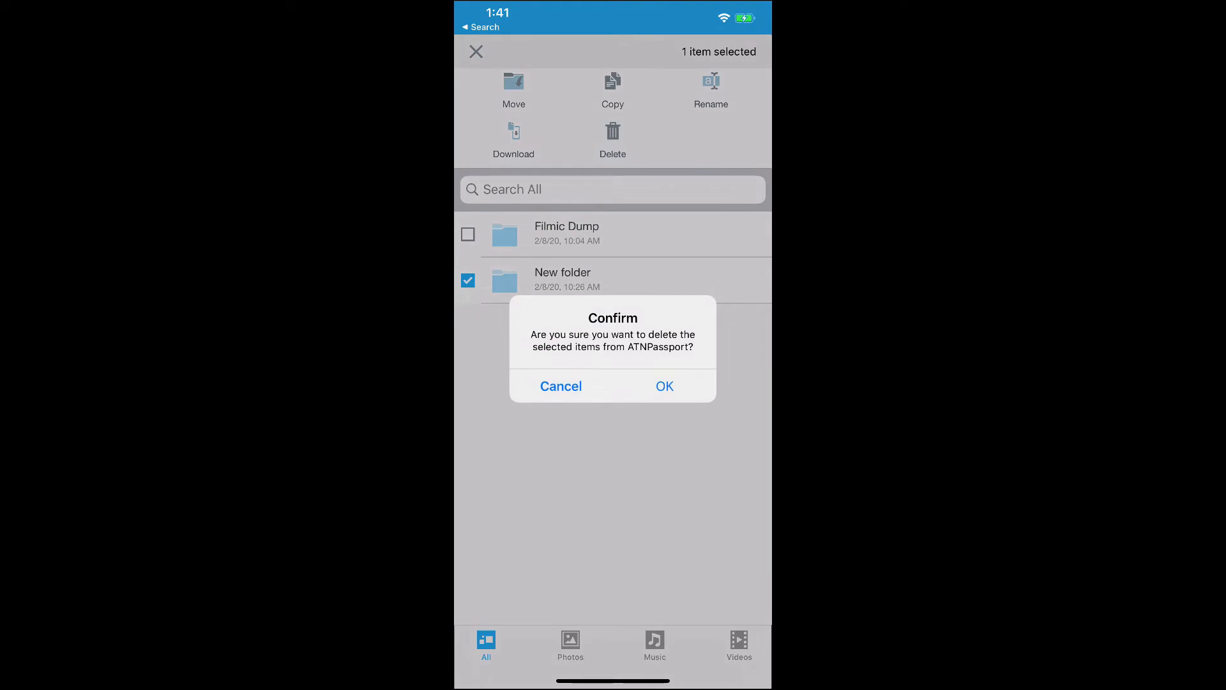
{"action": "left_click", "coordinate": [664, 386]}
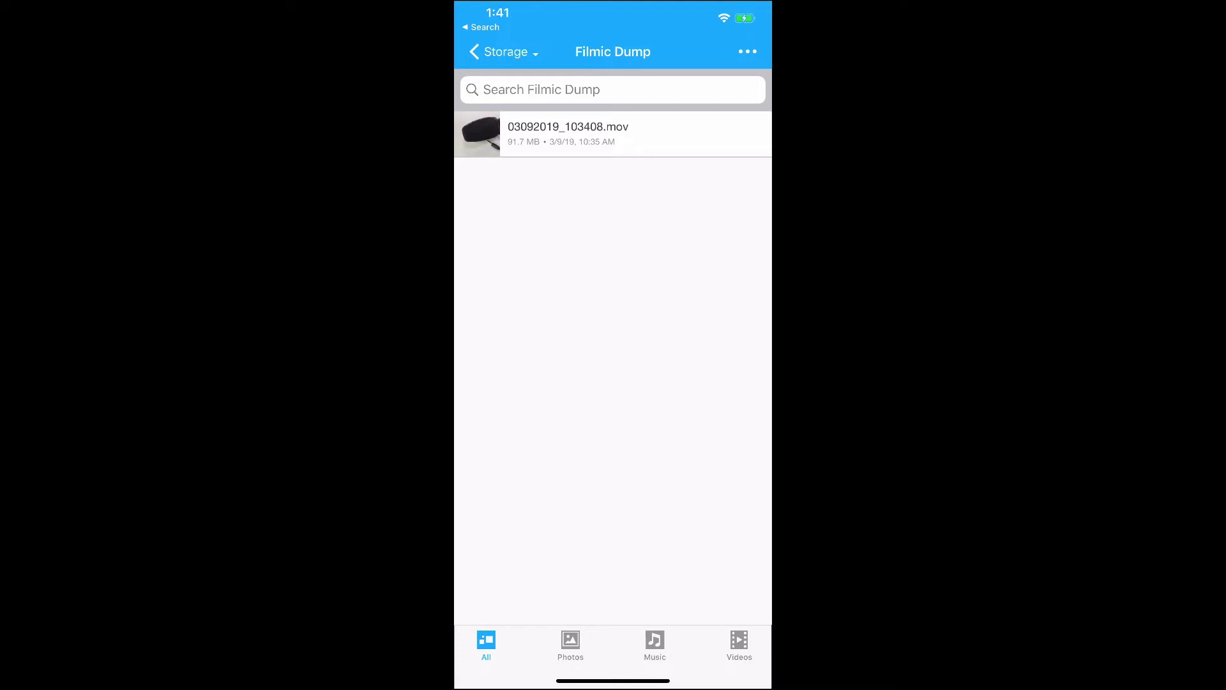
{"action": "left_click", "coordinate": [500, 51]}
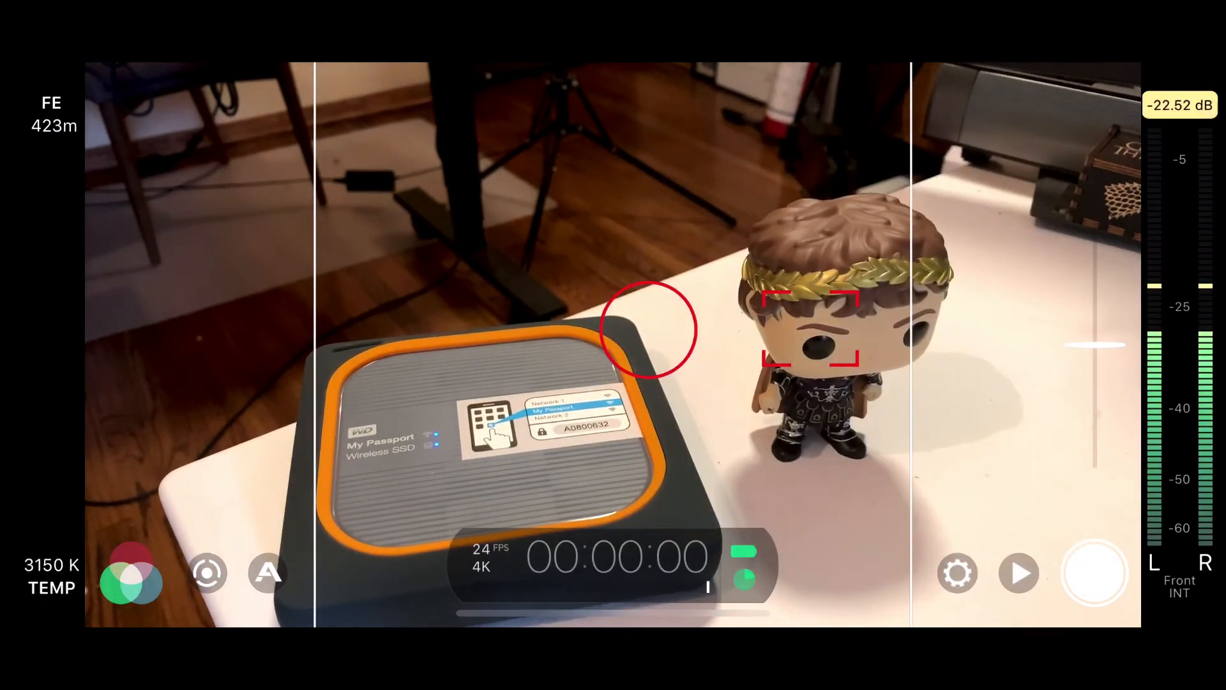
Step: Record a roughly 10-second 4K 24 fps clip of the figurine and view it in the clip library
{"action": "left_click", "coordinate": [1095, 573]}
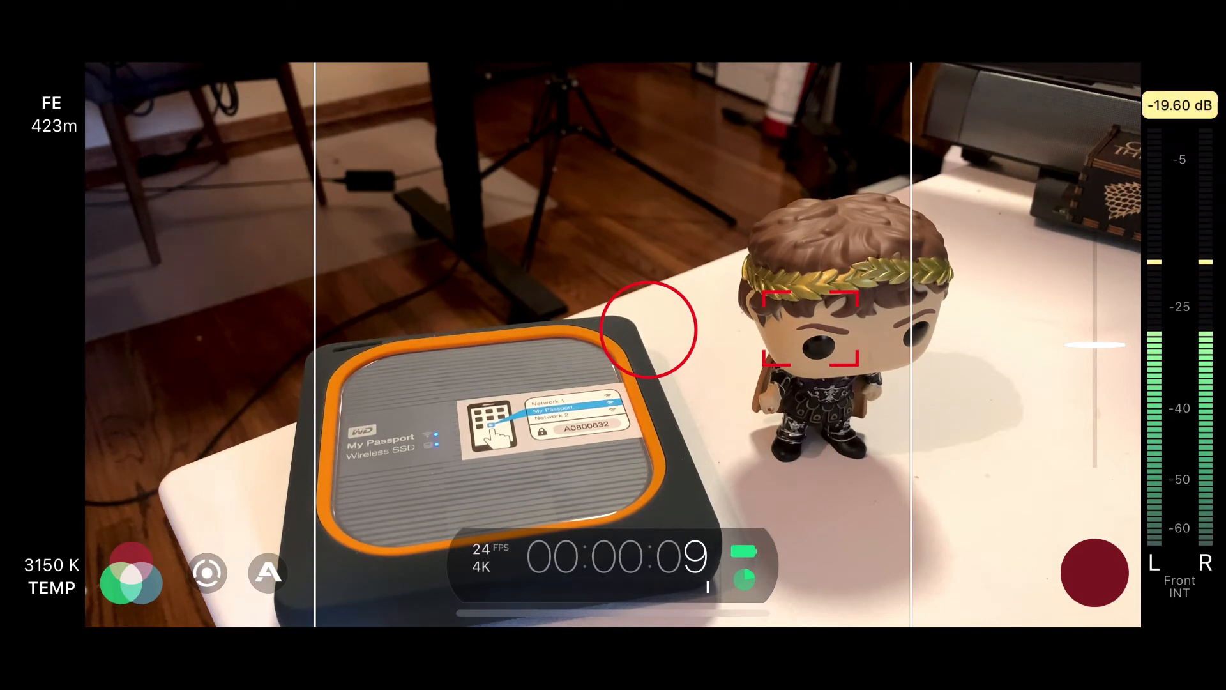
{"action": "left_click", "coordinate": [1095, 572]}
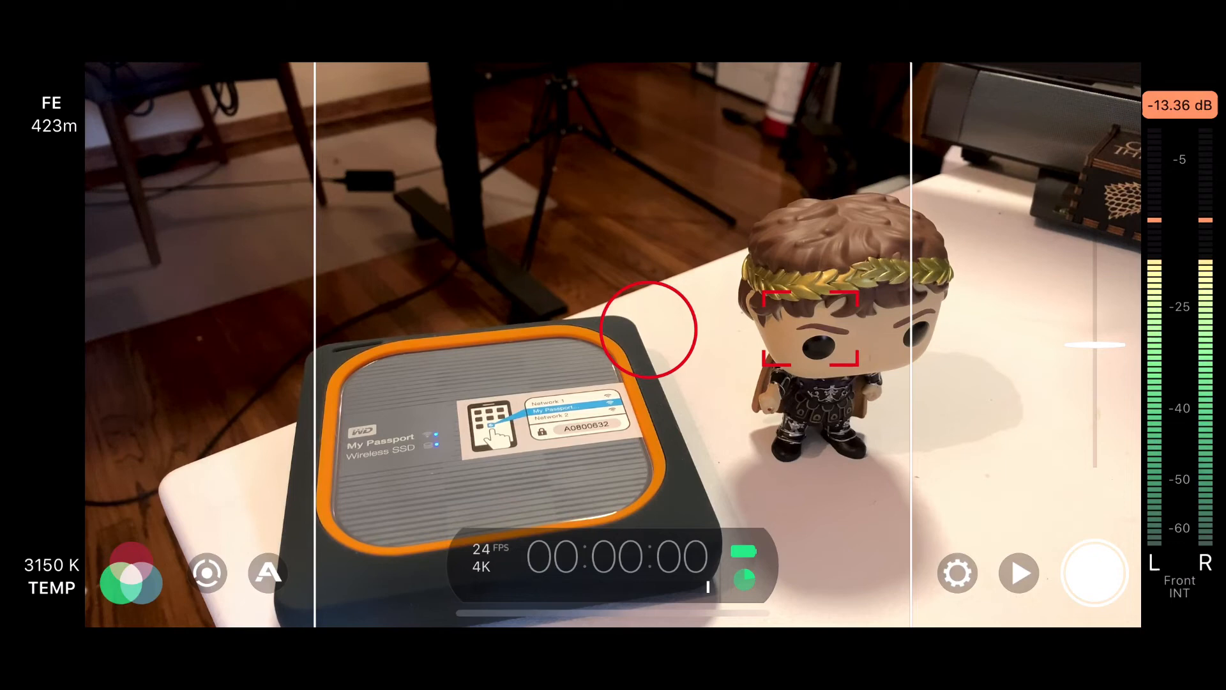
{"action": "left_click", "coordinate": [1019, 573]}
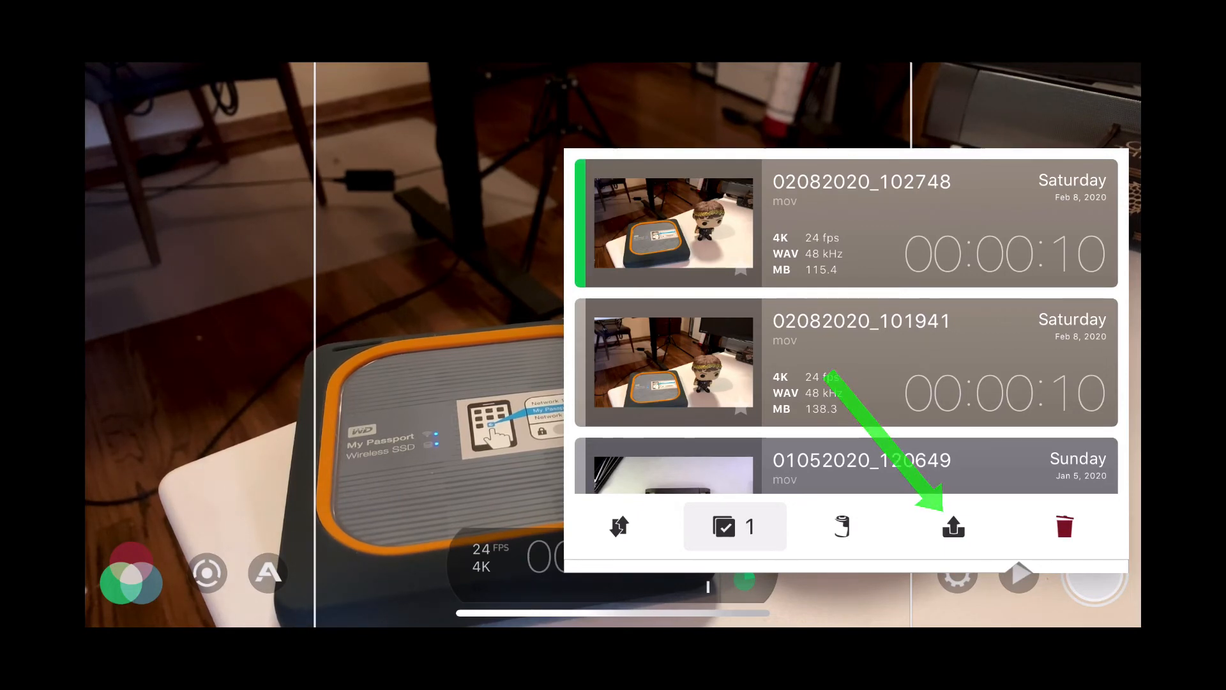
Step: Share clip 02082020_102748 from the library to My Cloud on ATNPassport
{"action": "left_click", "coordinate": [953, 526]}
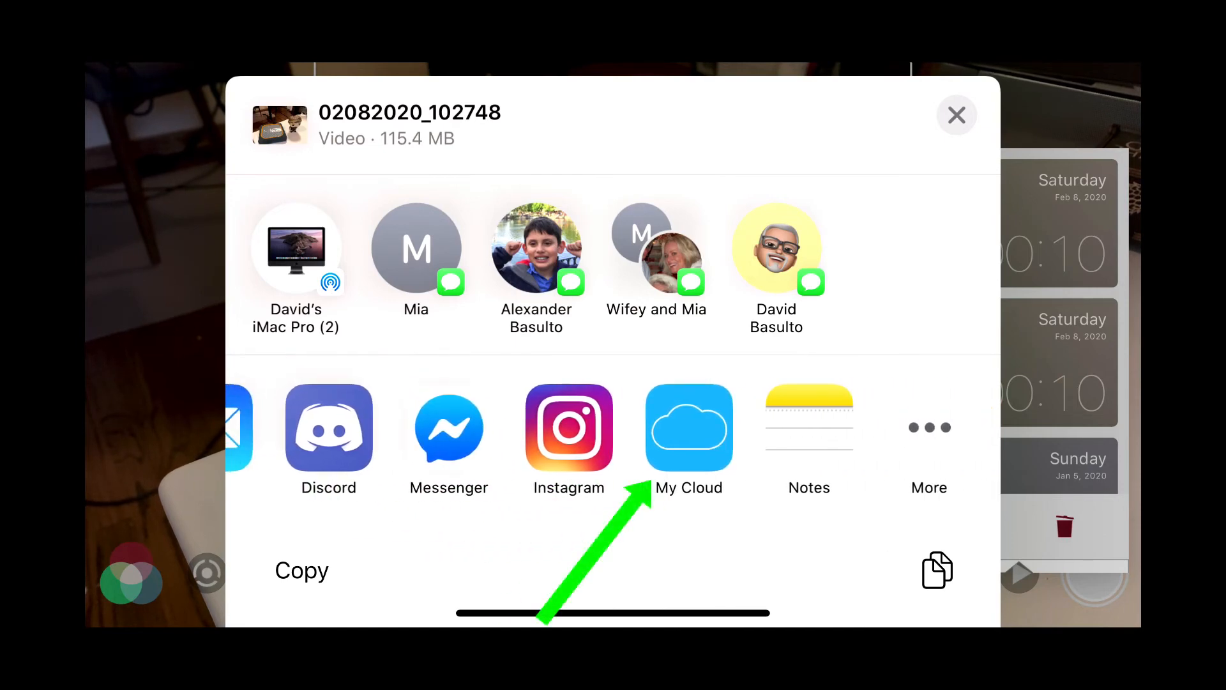
{"action": "left_click", "coordinate": [689, 427]}
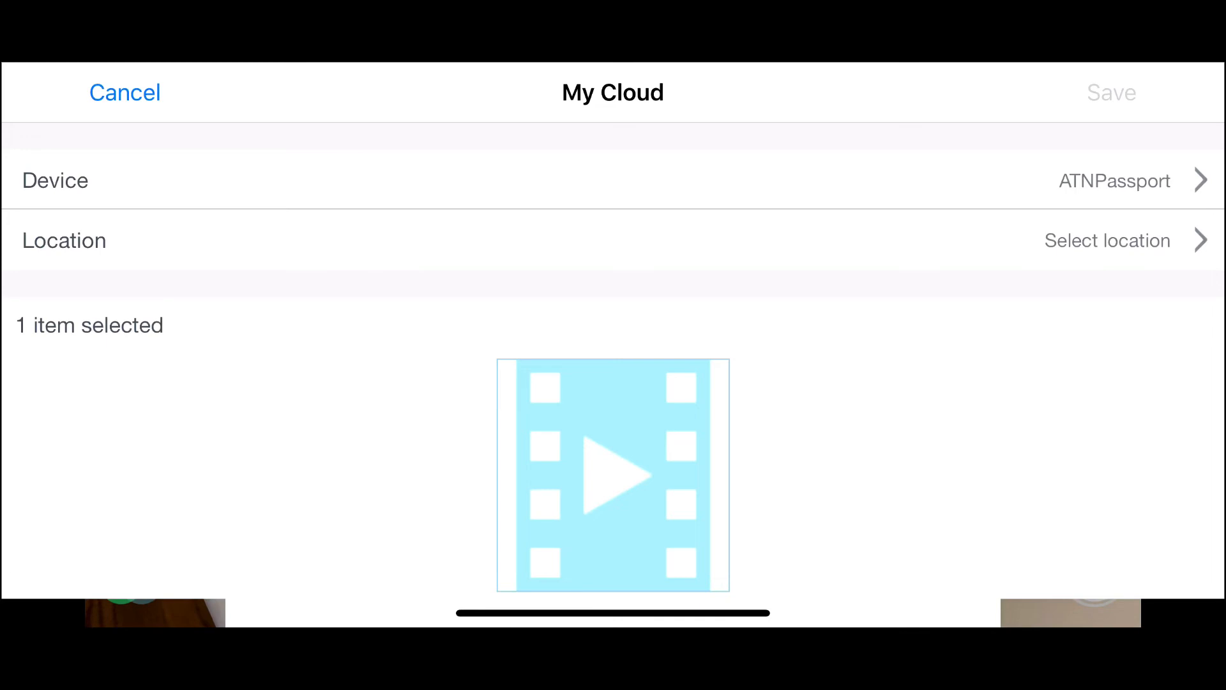
Step: Save 02082020_102748.mov into /Storage/Filmic Dump on ATNPassport and start the transfer
{"action": "left_click", "coordinate": [1106, 240]}
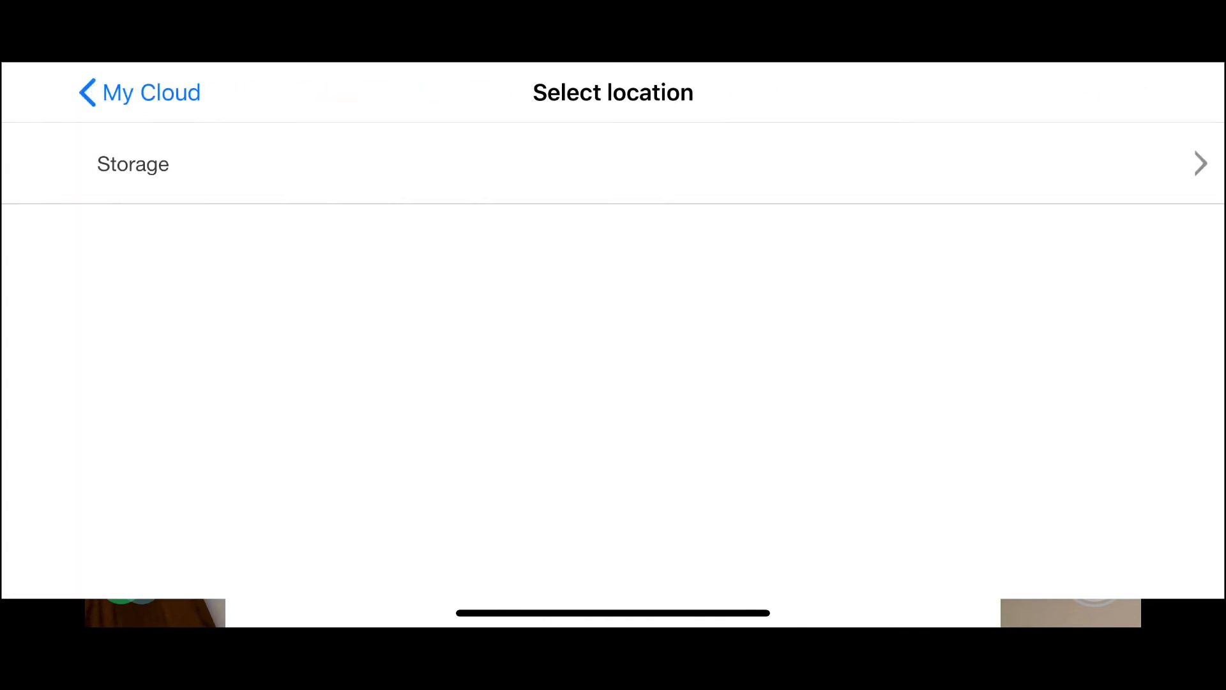
{"action": "left_click", "coordinate": [133, 164]}
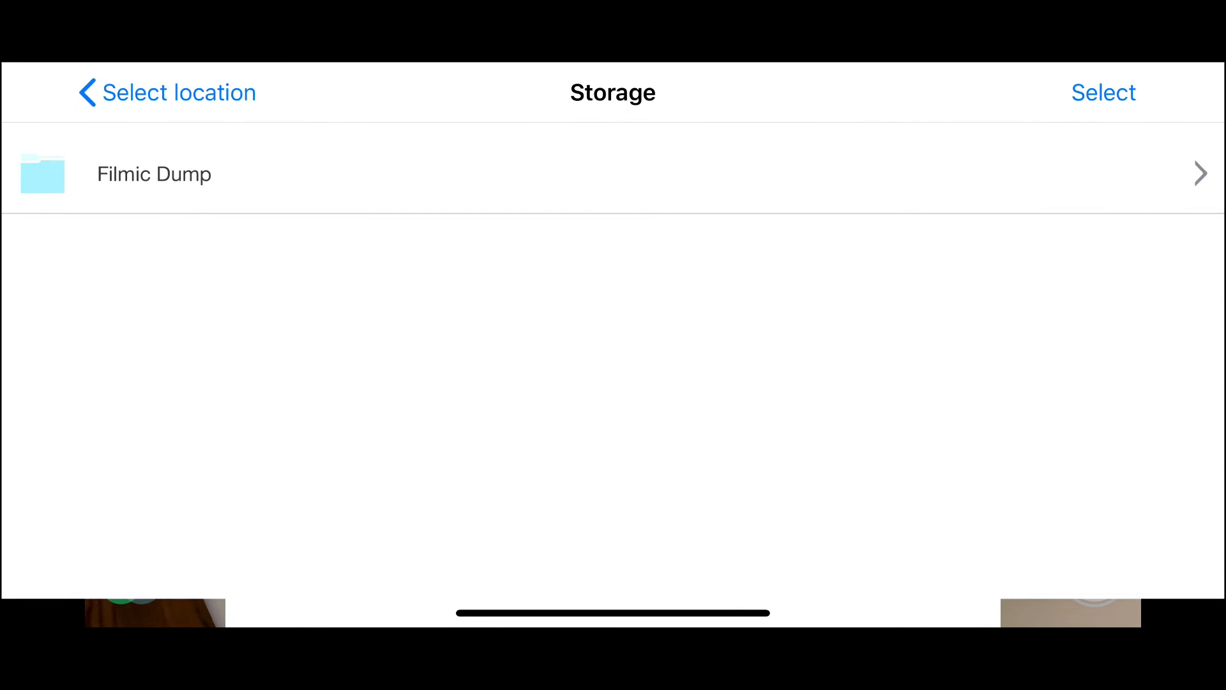
{"action": "left_click", "coordinate": [155, 174]}
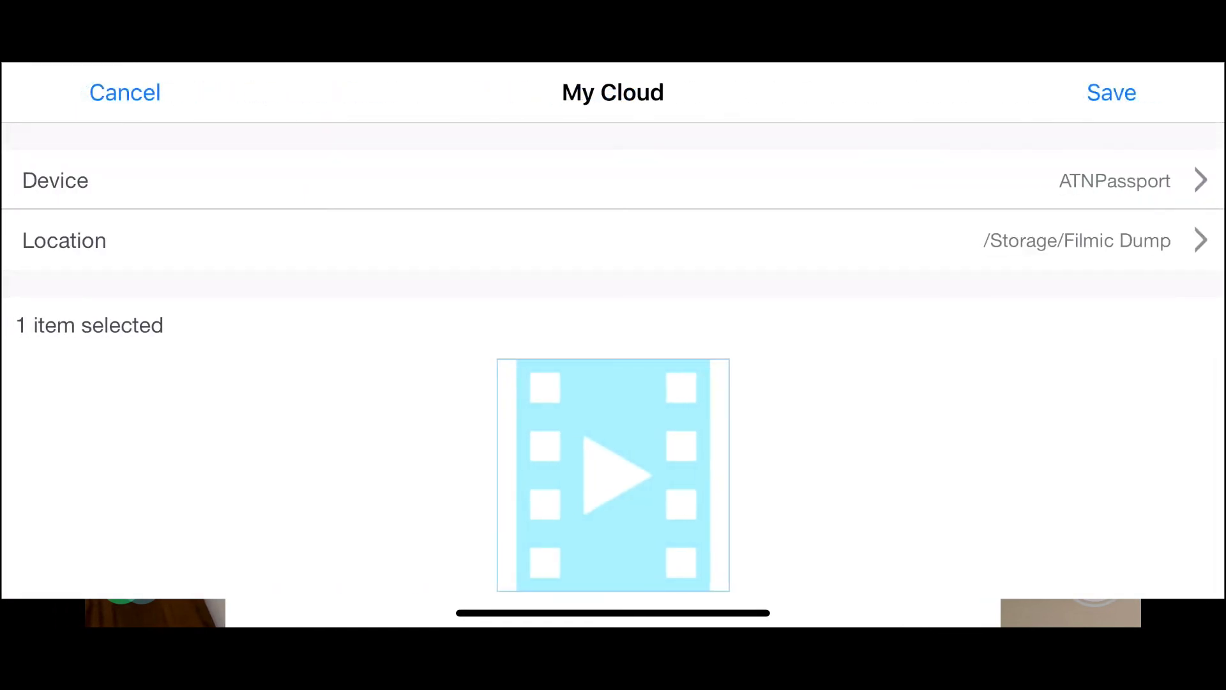
{"action": "left_click", "coordinate": [1111, 92]}
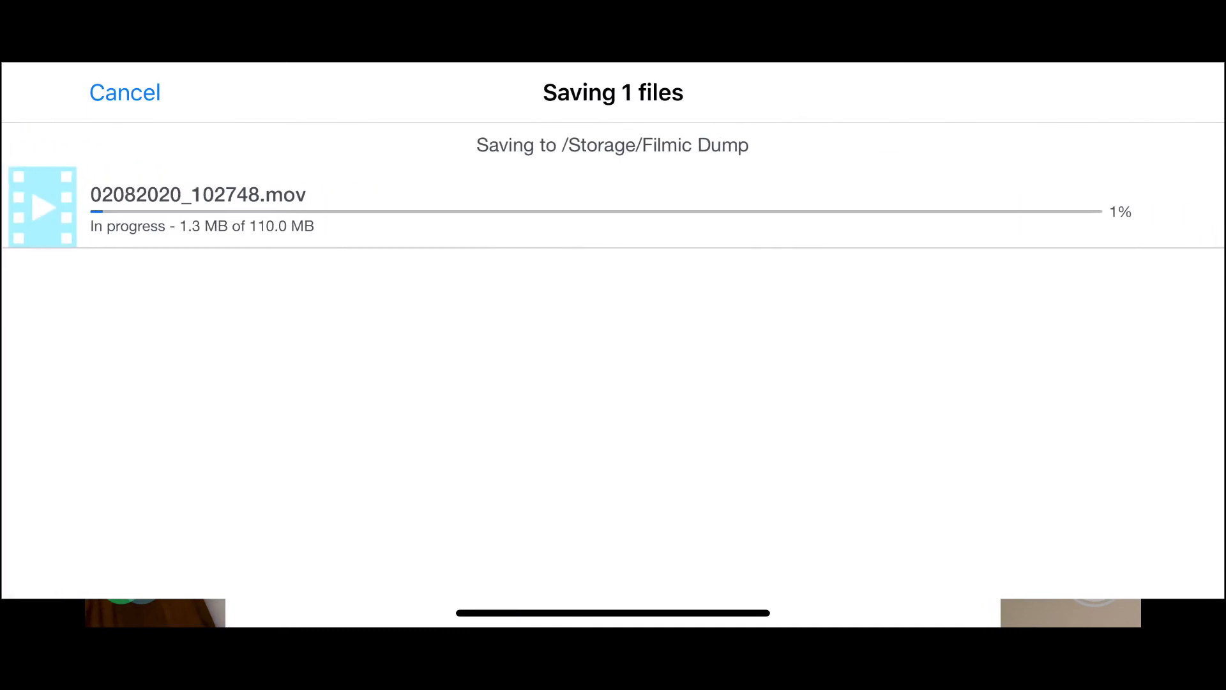